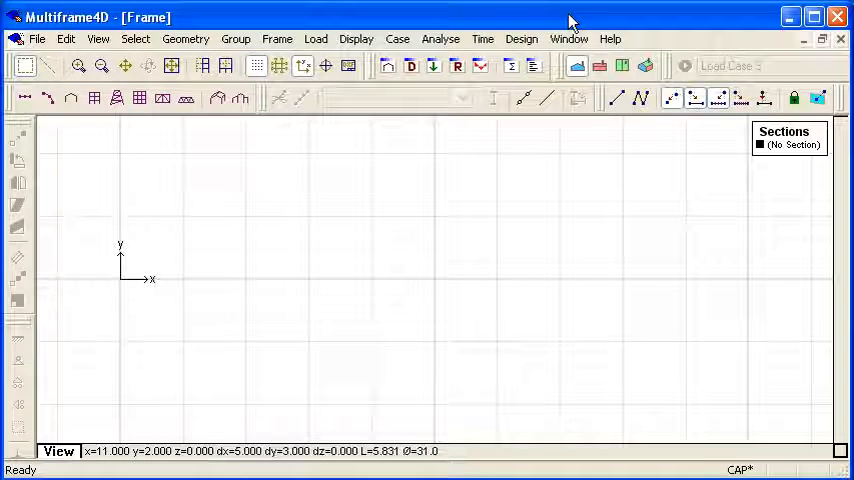
mouse_move(496, 136)
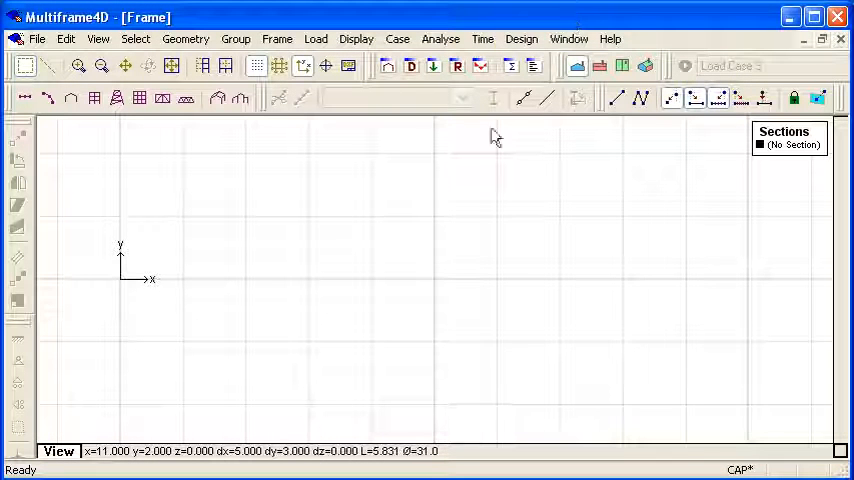
- Assign the W12x106 section from group W to the horizontal beam
left_click(618, 98)
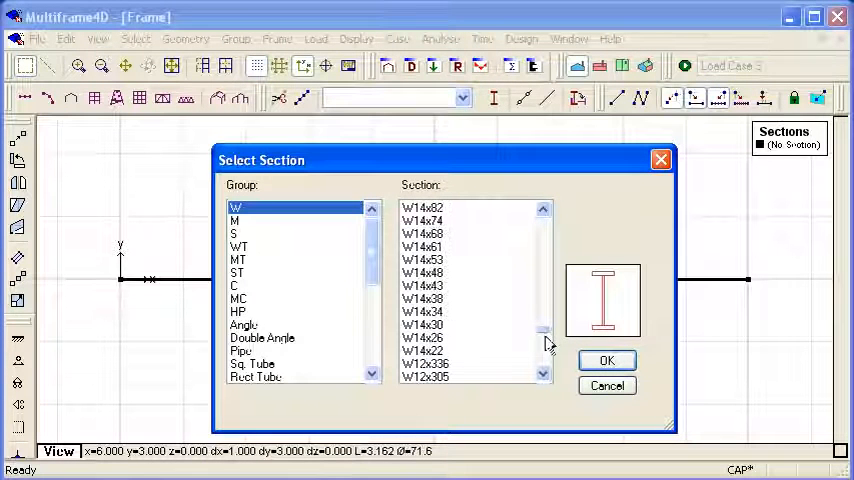
scroll("down", 3)
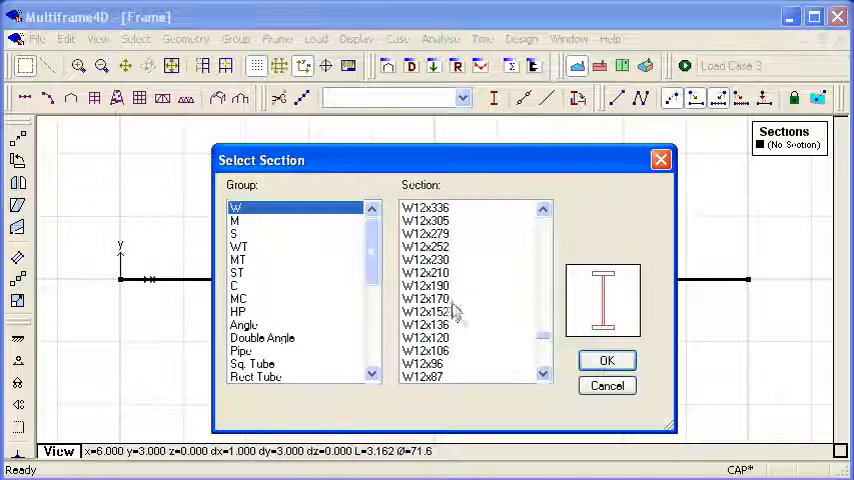
left_click(426, 350)
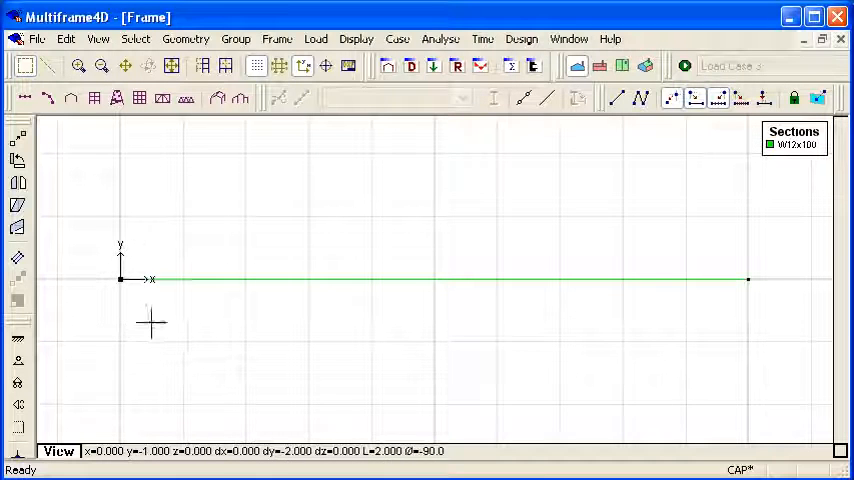
left_click(18, 362)
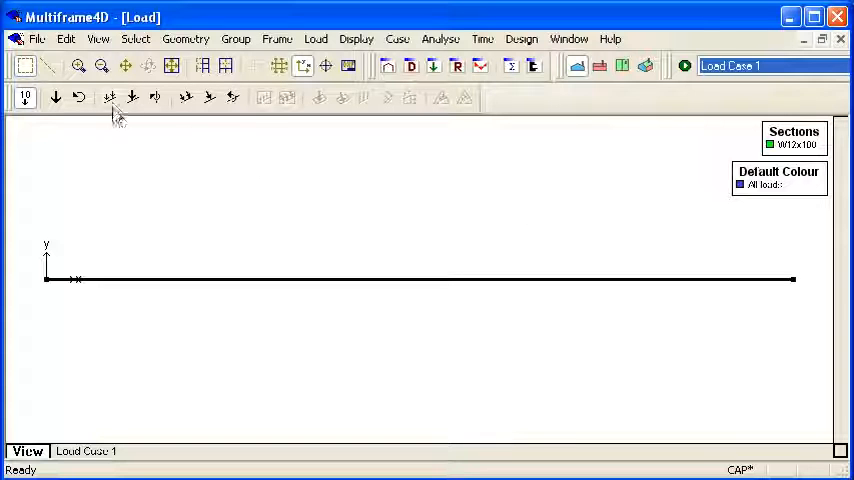
- Load the whole beam with a uniform 1.0 kN/m distributed load
left_click(109, 97)
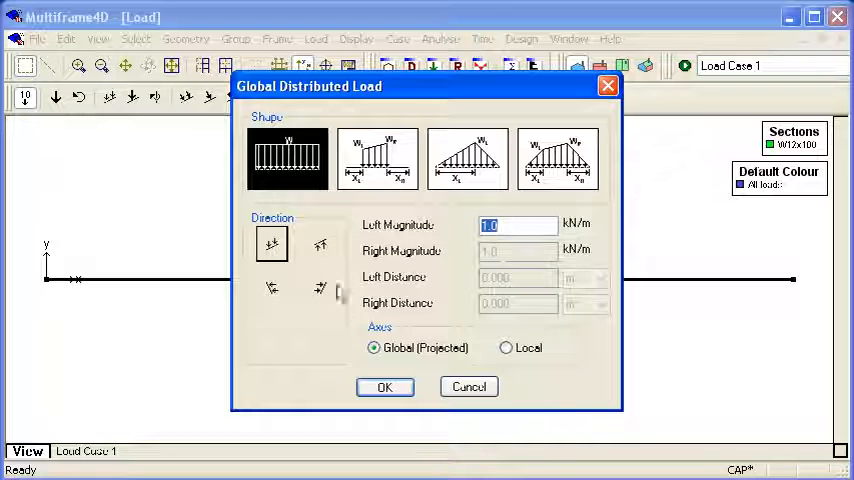
left_click(385, 387)
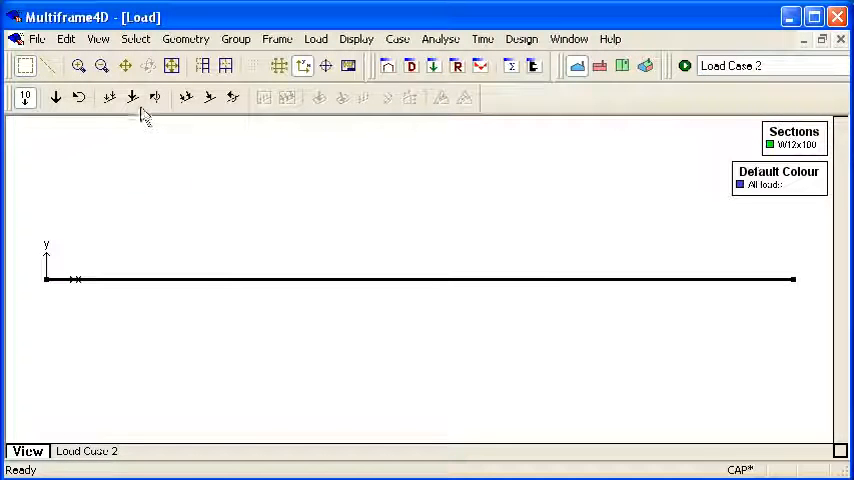
- Place a 10 kN point load at L/2 on the beam in Load Case 2
left_click(132, 97)
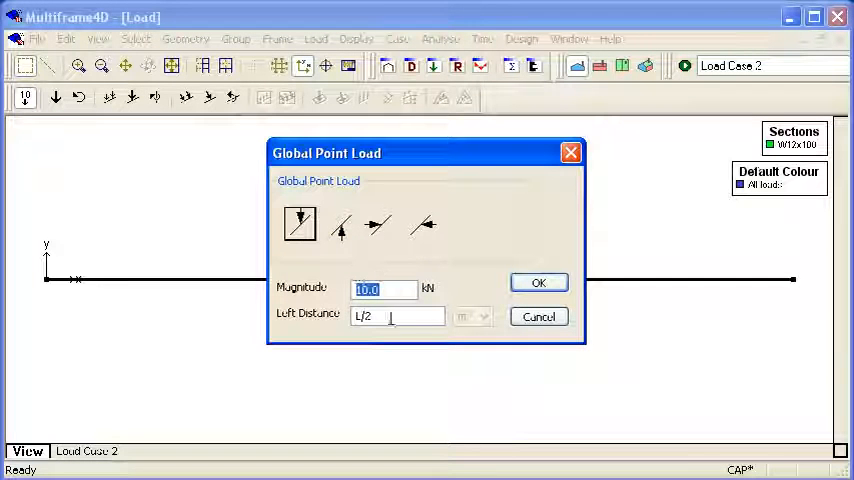
left_click(398, 316)
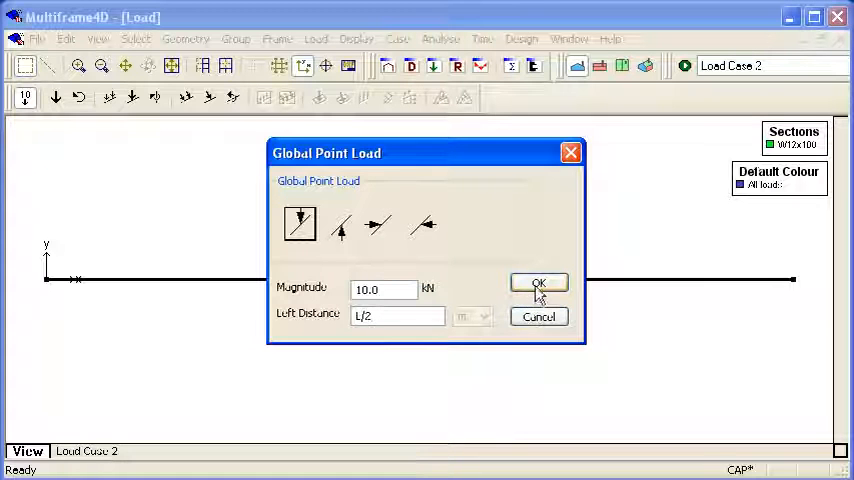
left_click(538, 283)
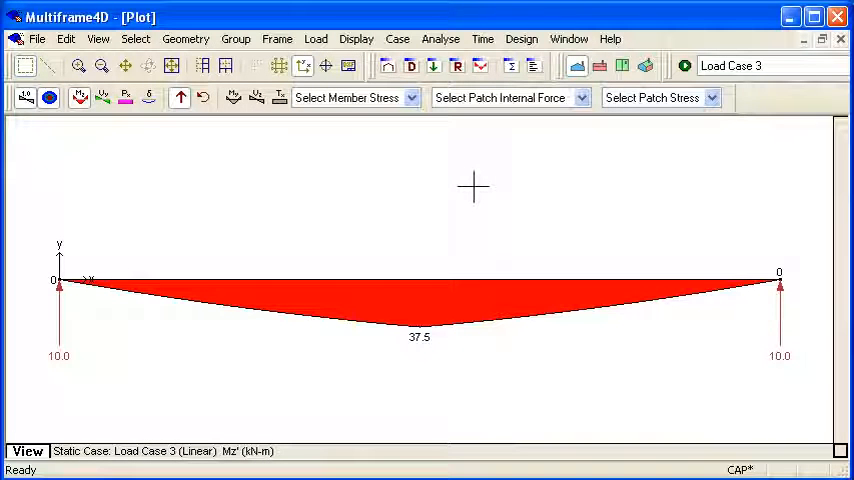
mouse_move(270, 197)
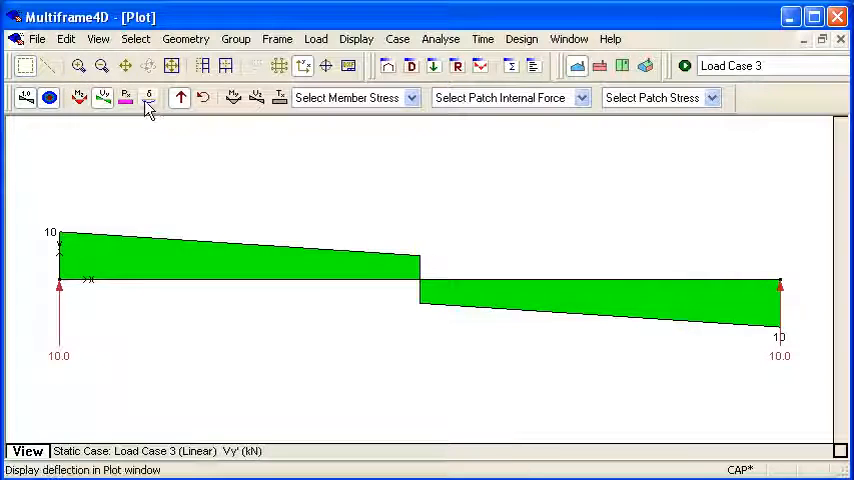
- Display the Mz moment and Vy shear diagrams for Load Case 3
left_click(79, 97)
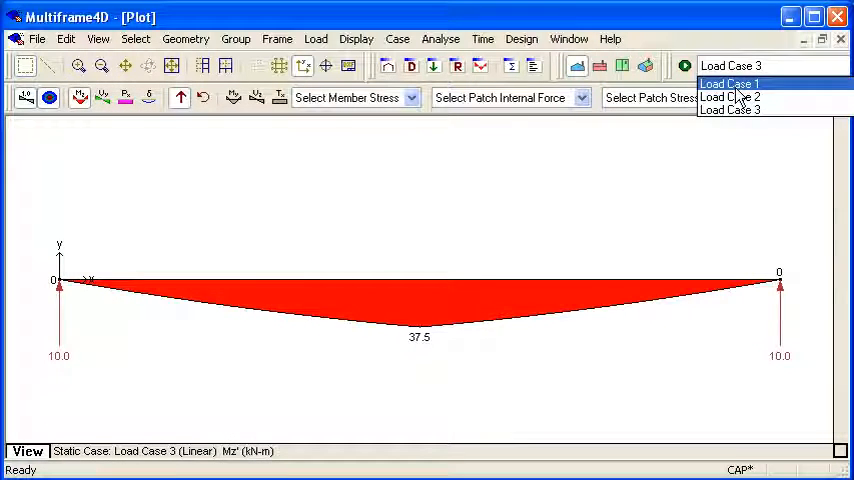
left_click(730, 83)
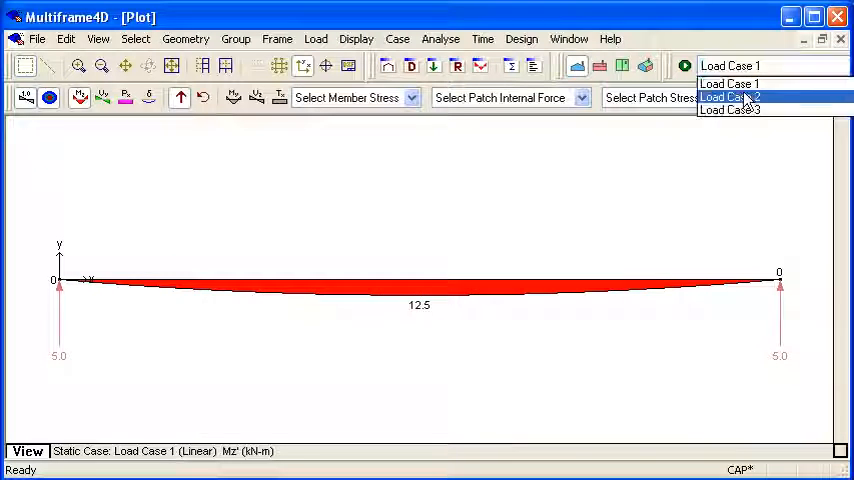
left_click(730, 97)
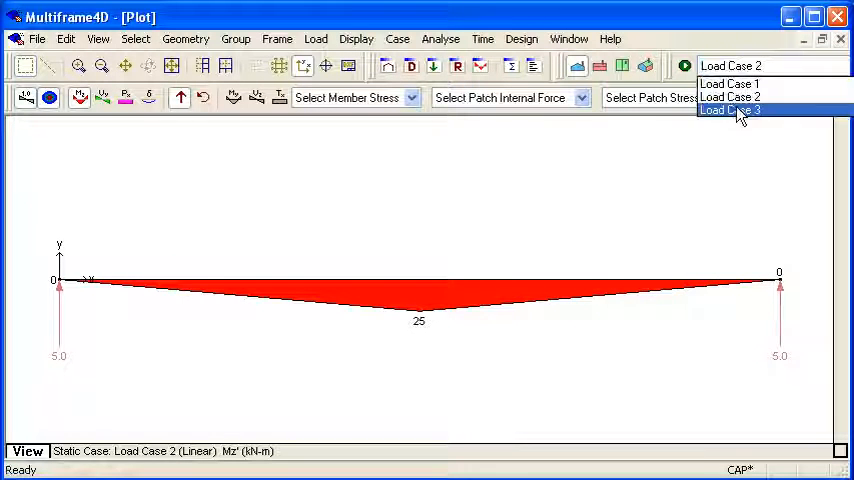
left_click(729, 110)
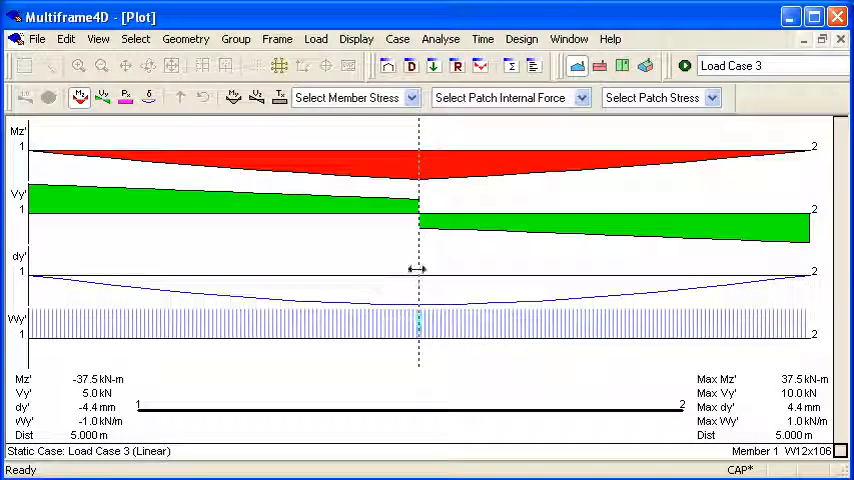
- Drag the probe line to read Mz, Vy and dy at about 2.3 m and 6 m
left_click_drag(419, 268, 204, 268)
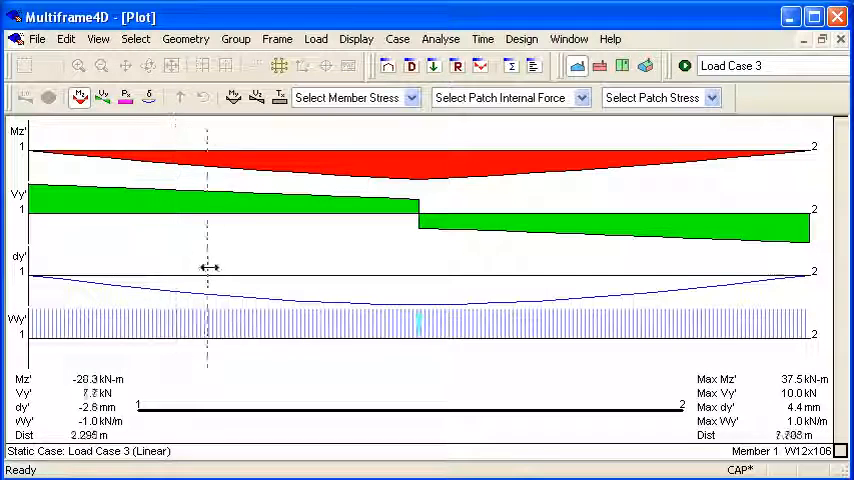
left_click_drag(207, 267, 492, 267)
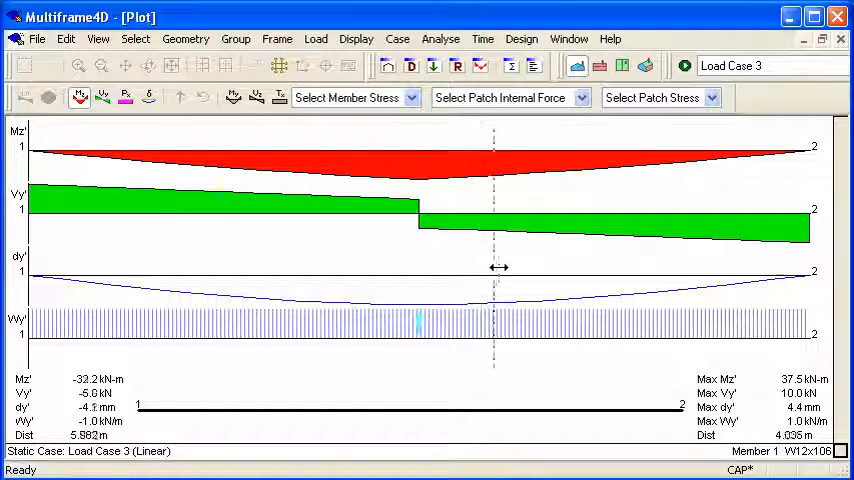